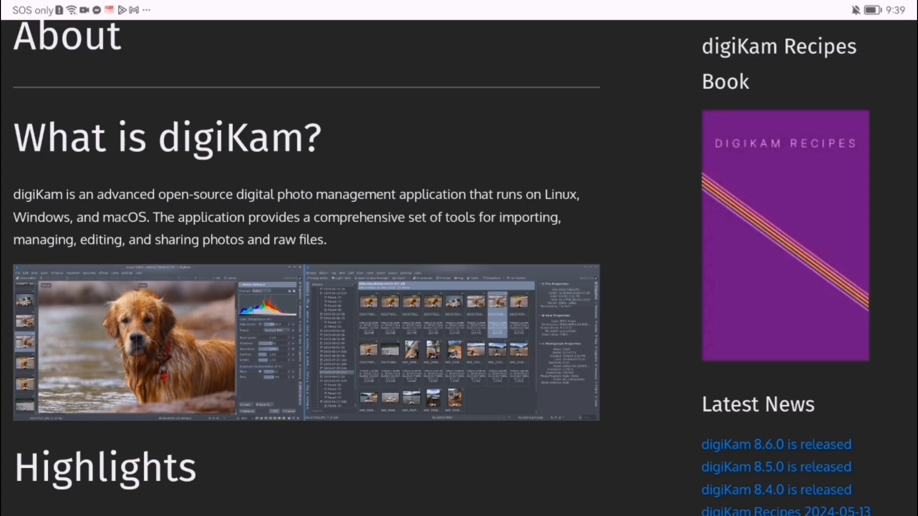
scroll(down, 3)
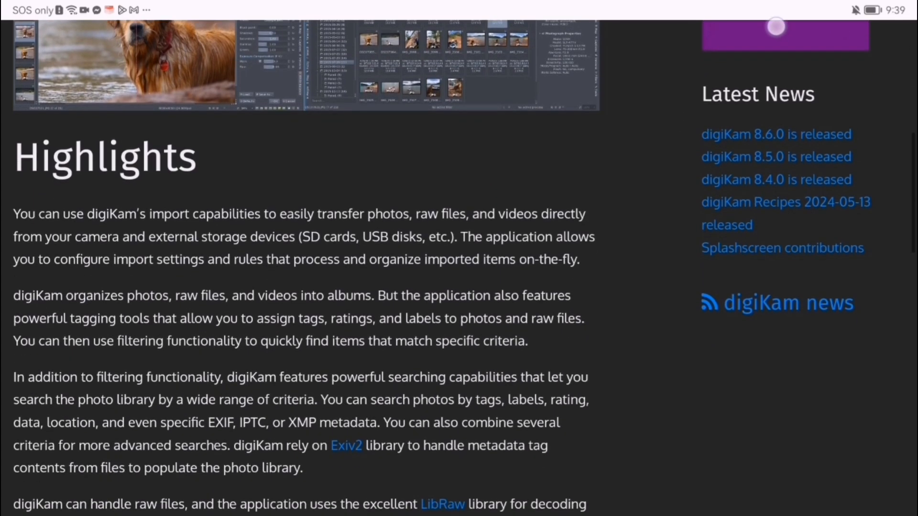
scroll(down, 3)
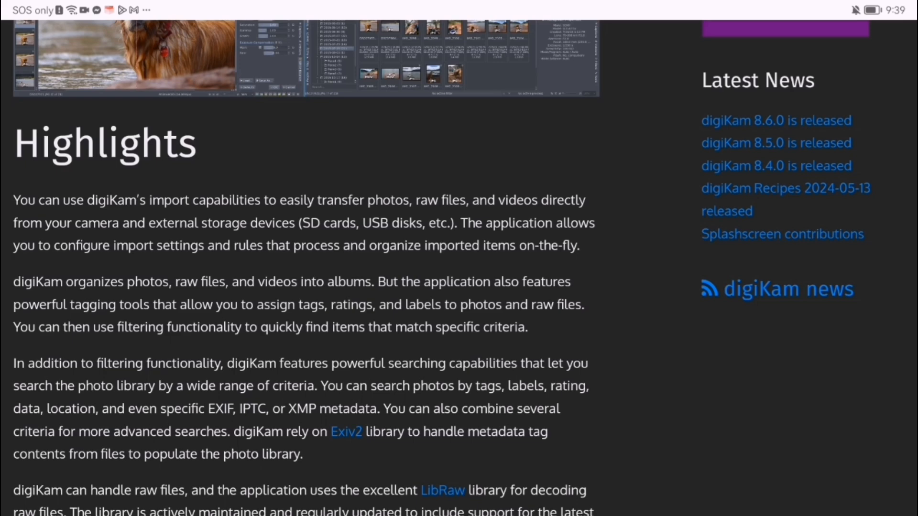
scroll(down, 3)
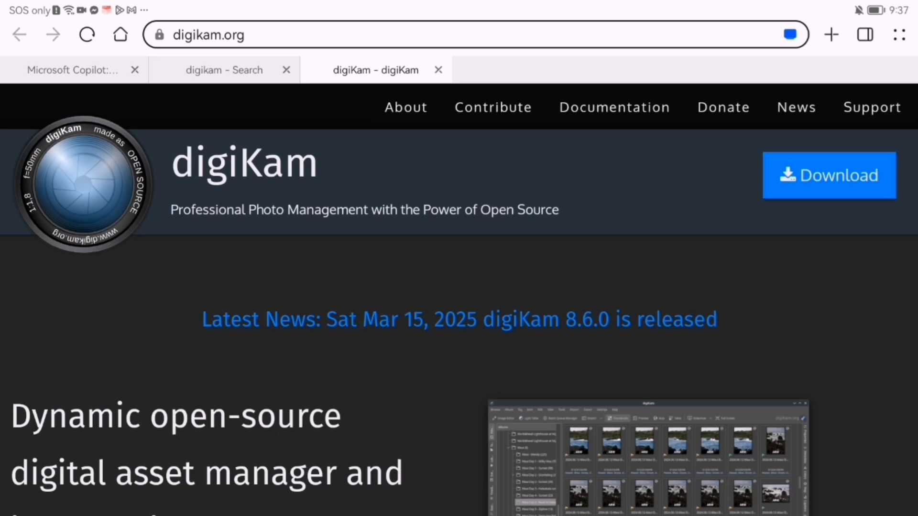
scroll(down, 3)
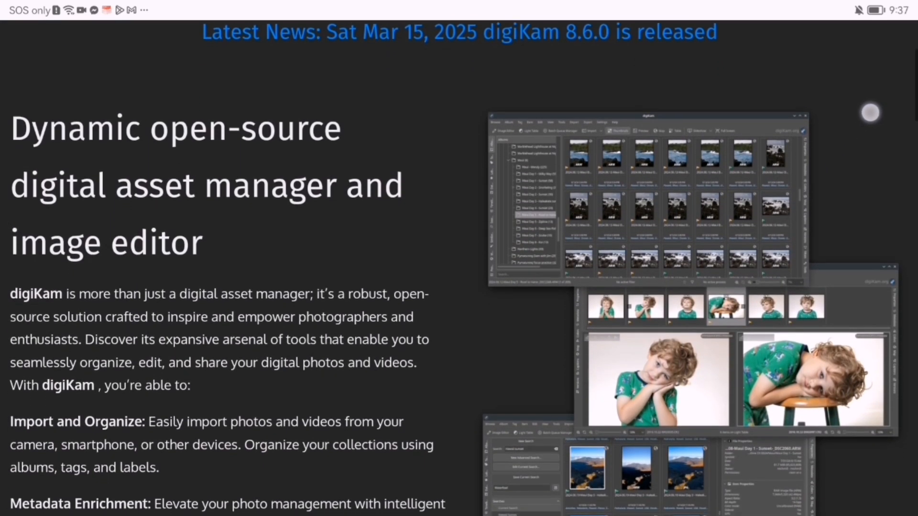
scroll(down, 3)
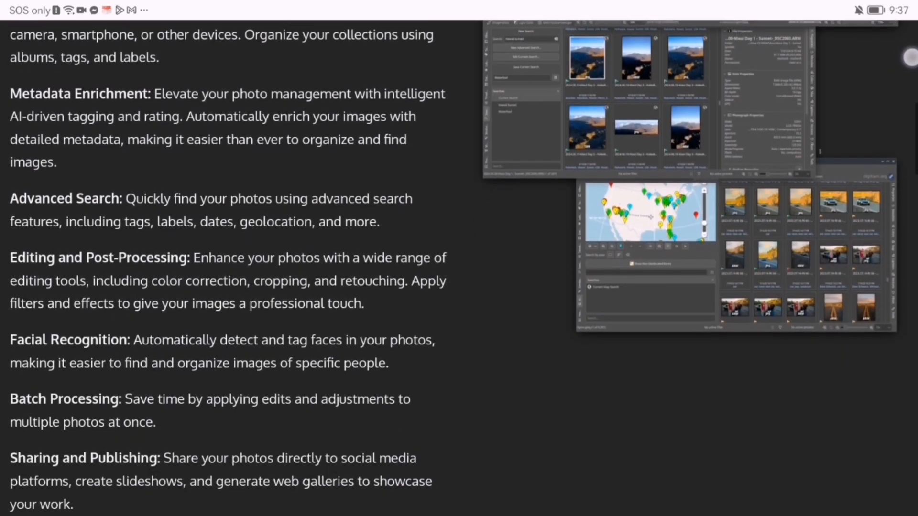
scroll(down, 3)
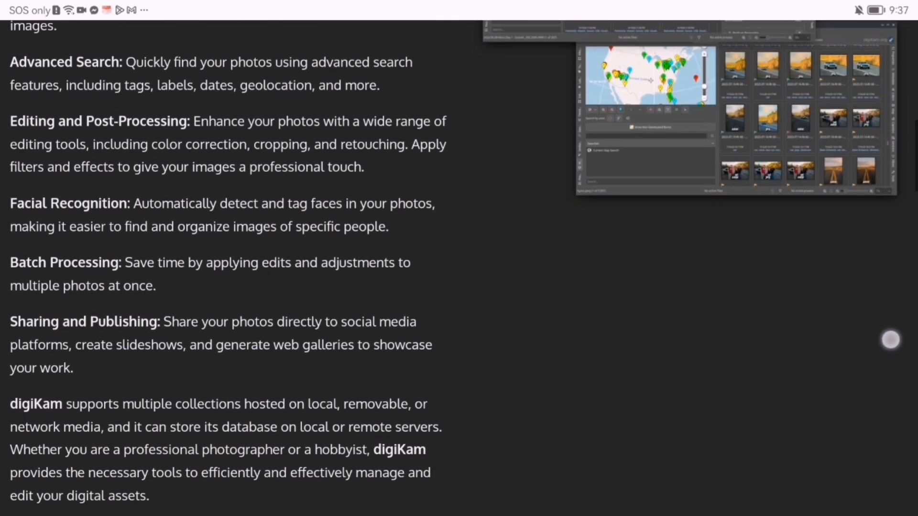
scroll(down, 3)
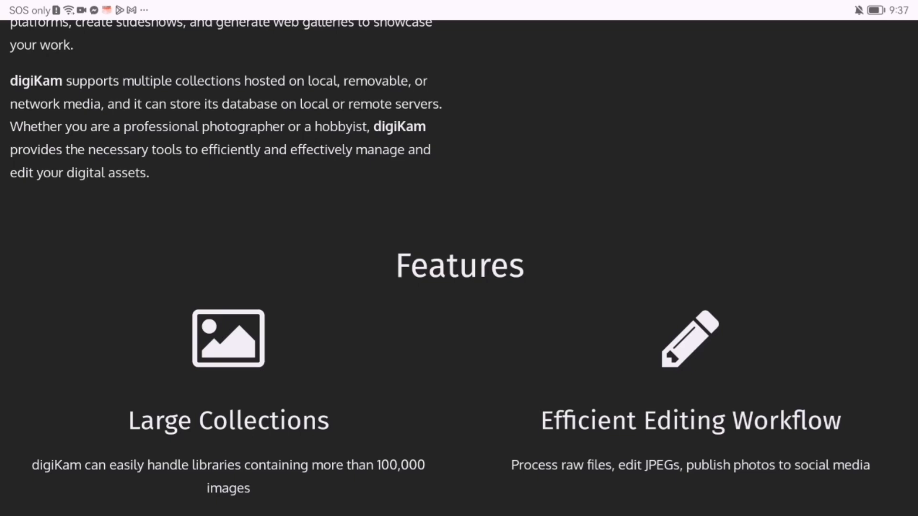
scroll(down, 3)
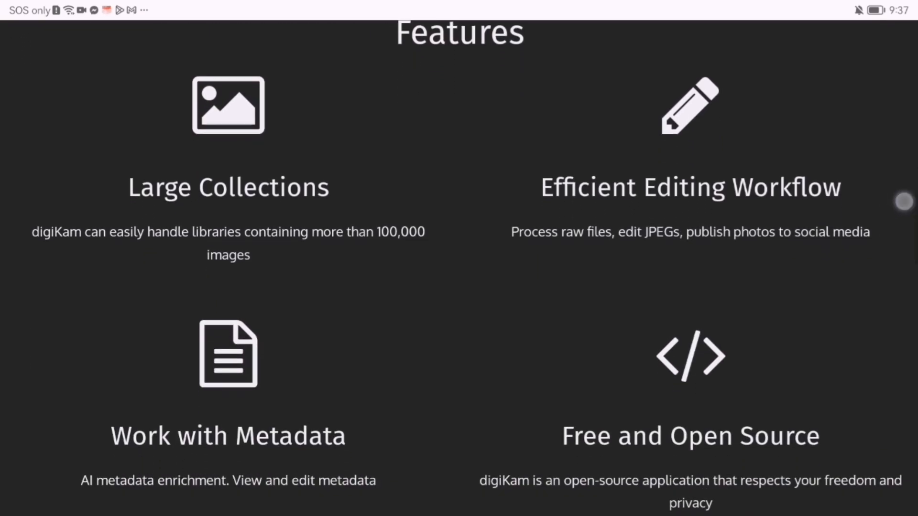
scroll(down, 3)
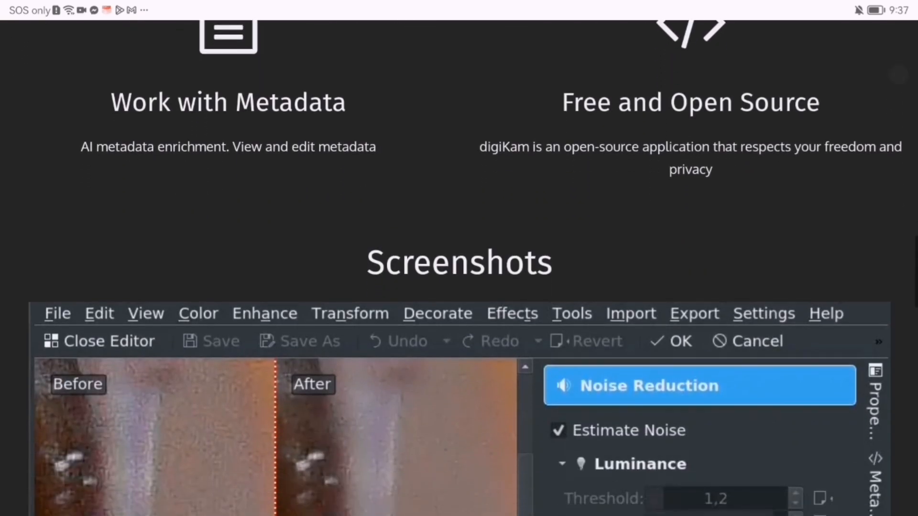
scroll(down, 3)
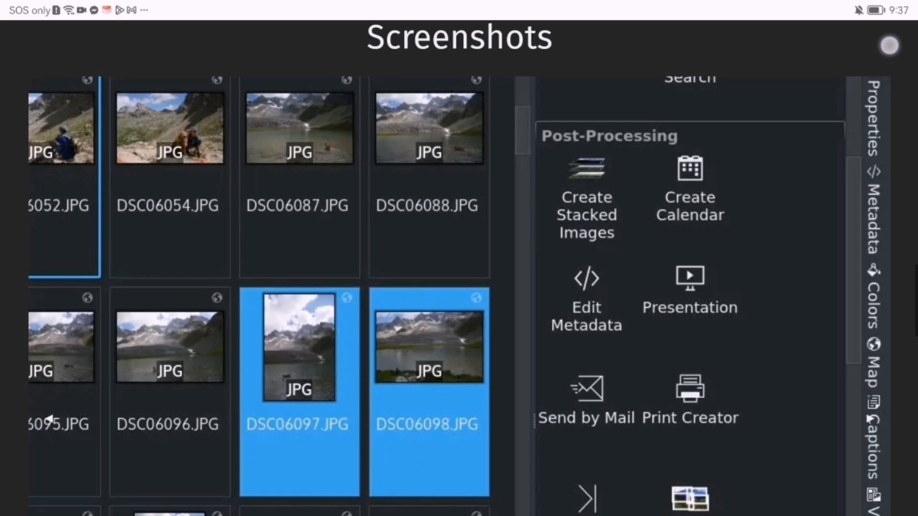